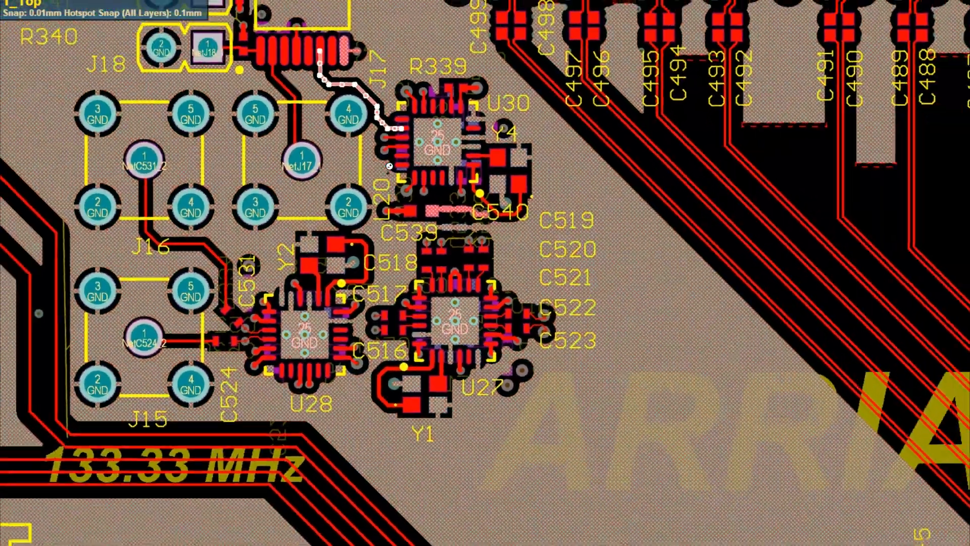
scroll("down", 3)
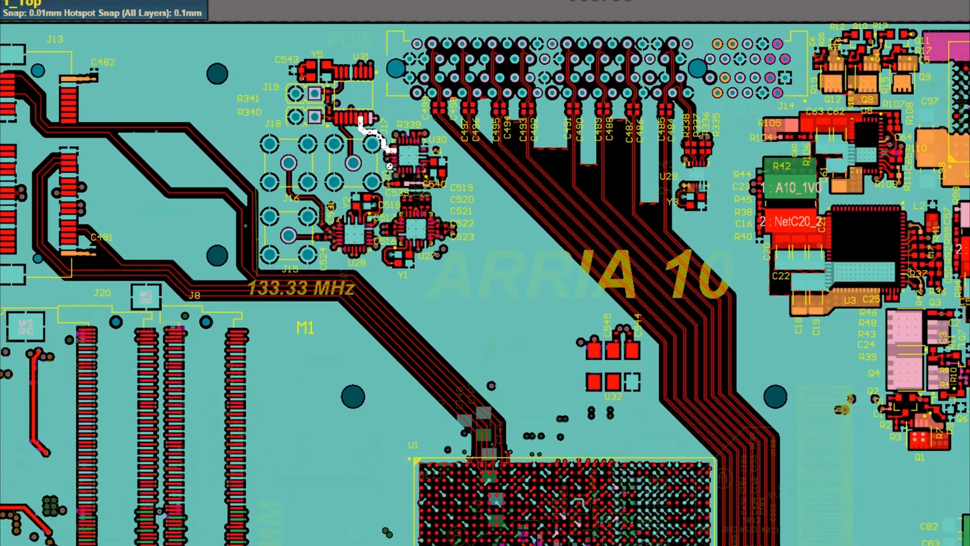